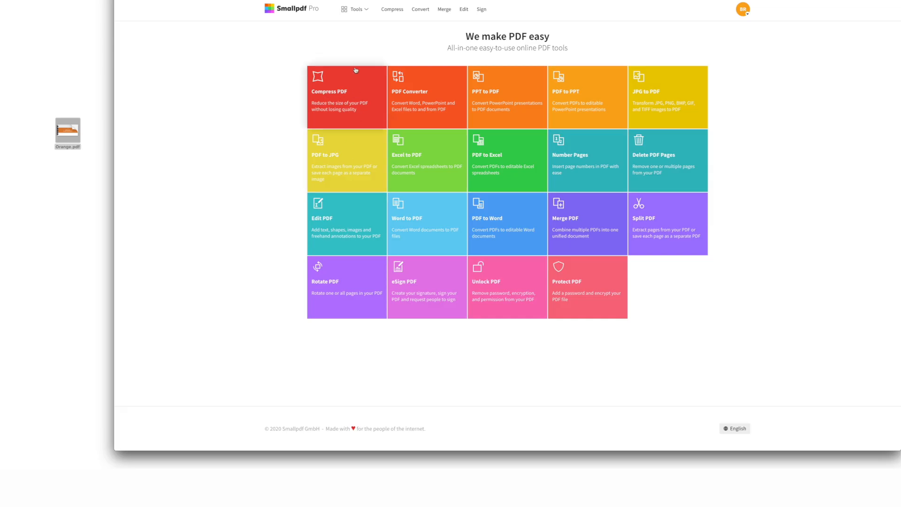
# Launch Smallpdf's Compress PDF tool from the home page
pyautogui.click(355, 9)
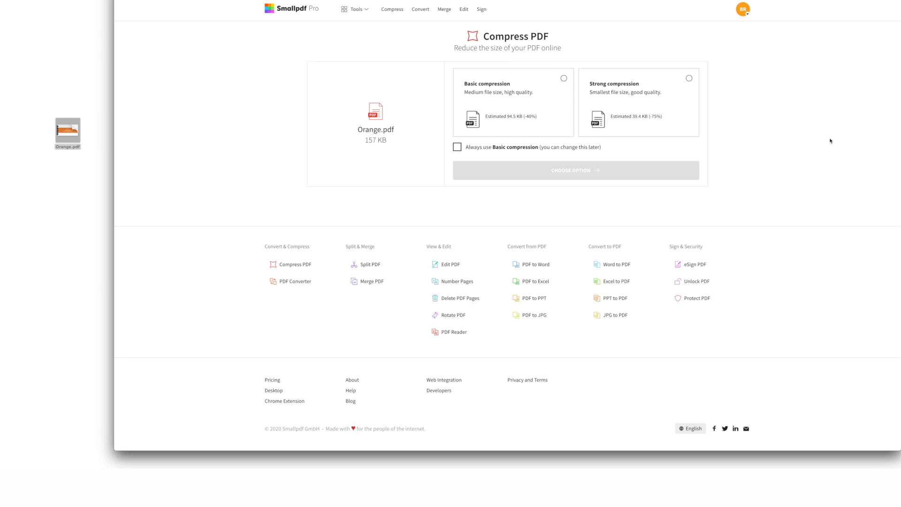
# Select Basic compression for Orange.pdf (estimated 94.5 KB, about 40% smaller)
pyautogui.click(513, 102)
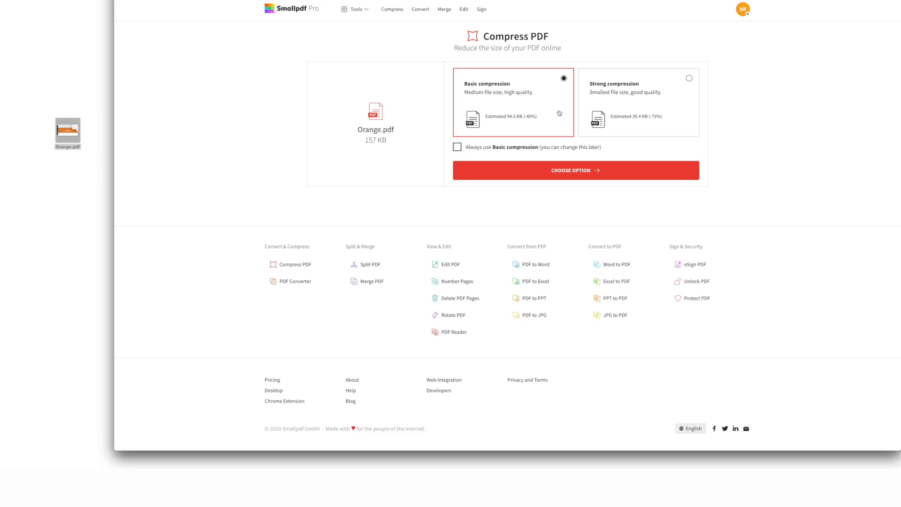
# Compress Orange.pdf with the chosen option and download Orange-compressed.pdf (68.1 KB)
pyautogui.click(575, 170)
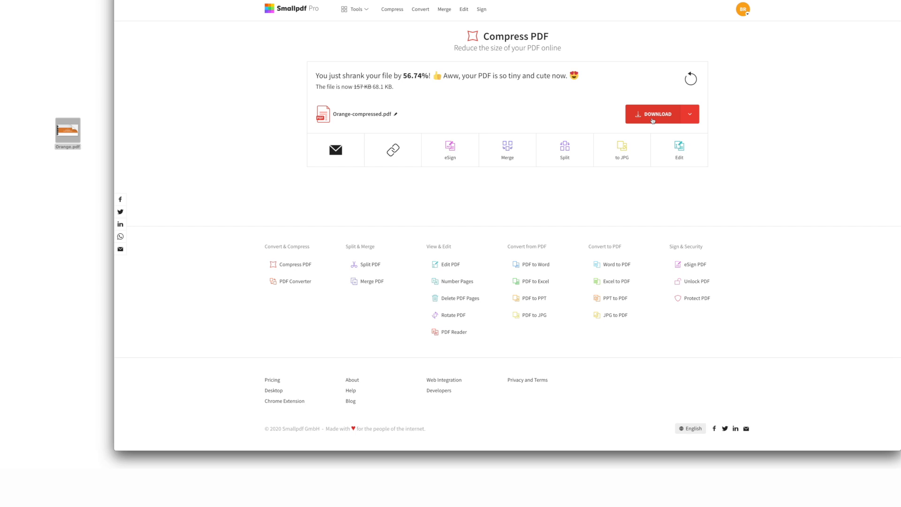
pyautogui.click(655, 114)
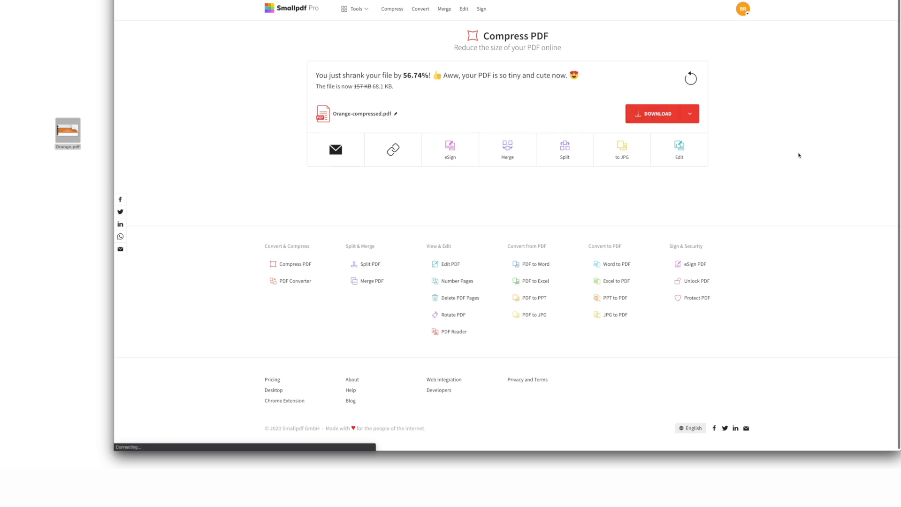
pyautogui.click(658, 113)
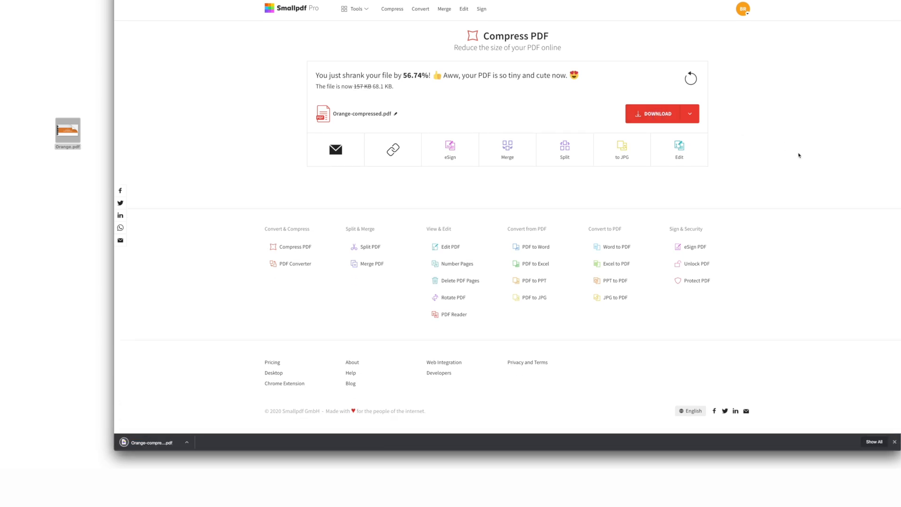